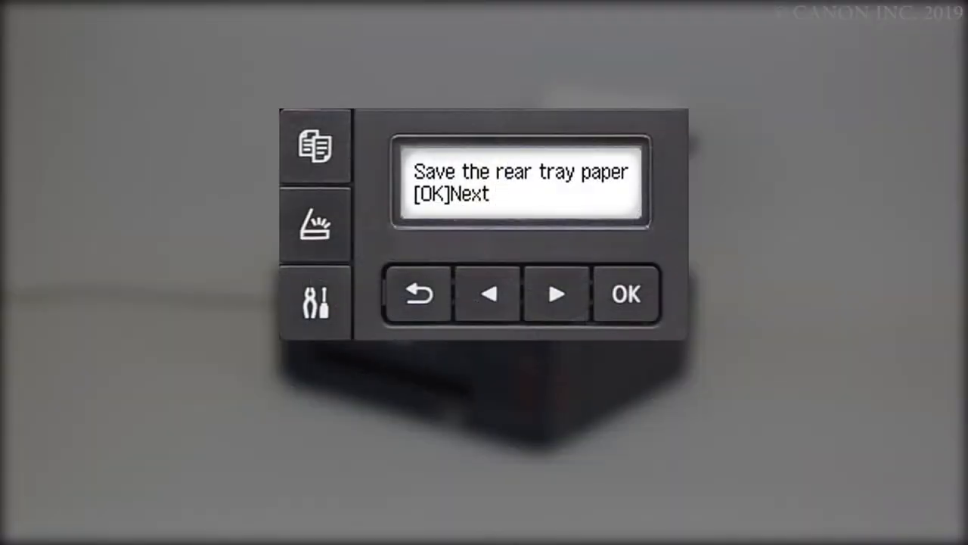
# Confirm the rear tray paper prompt and accept Letter size, reaching the Plain paper type line
pyautogui.click(625, 295)
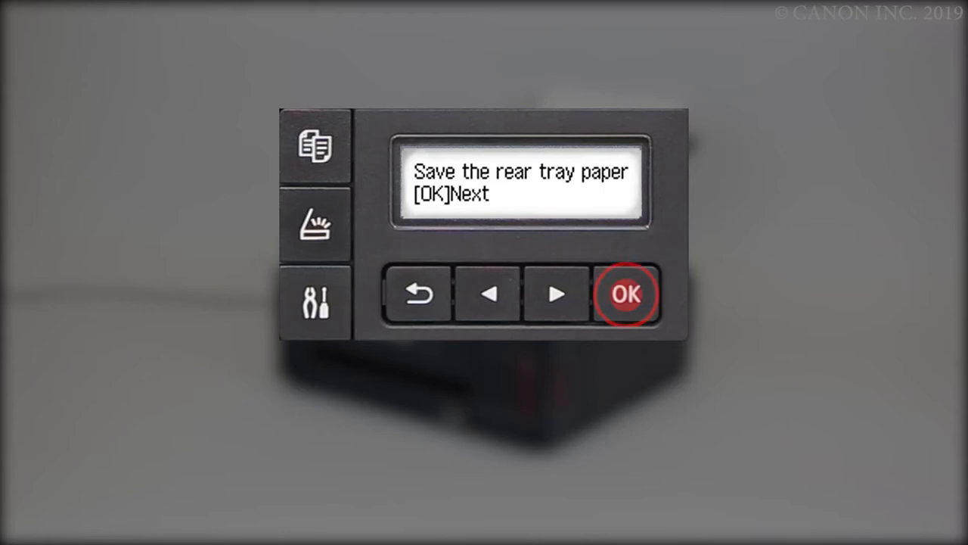
pyautogui.click(625, 295)
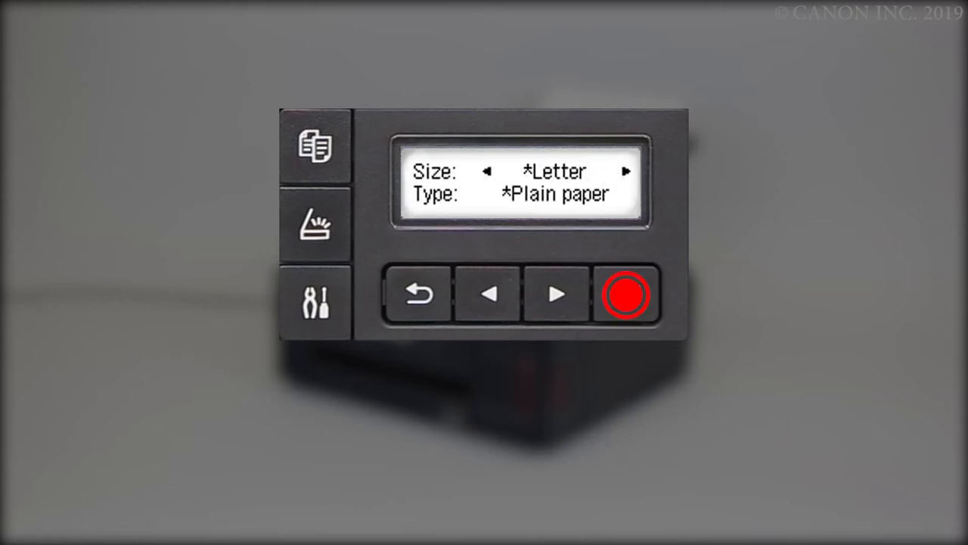
pyautogui.click(626, 295)
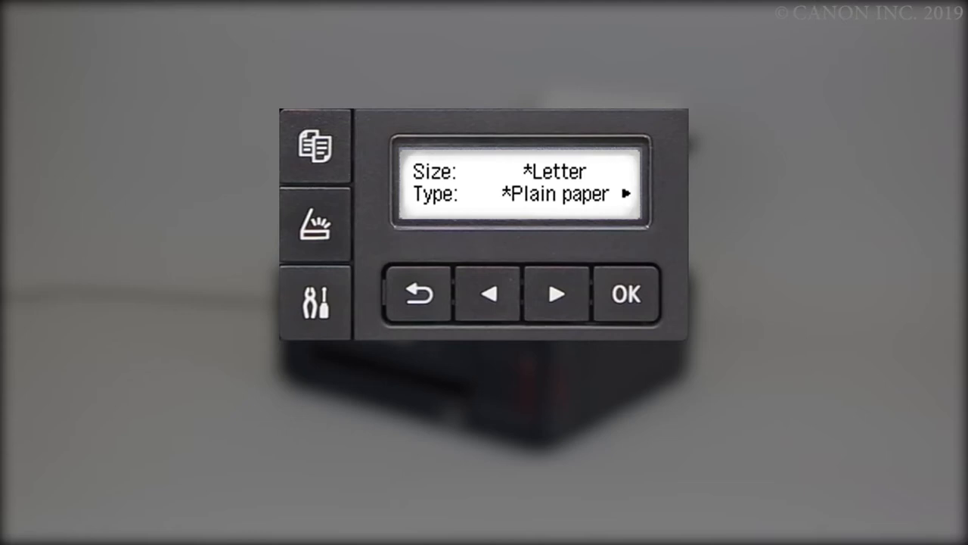